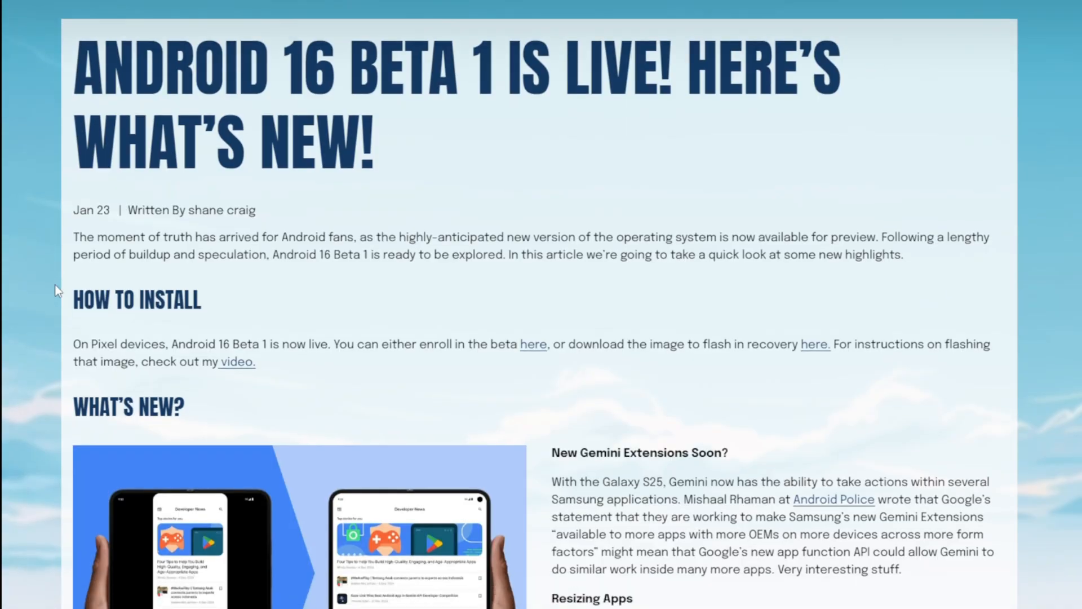
- Scroll the Android 16 Beta 1 blog post down toward its reactions and comments, then back up
scroll(down, 3)
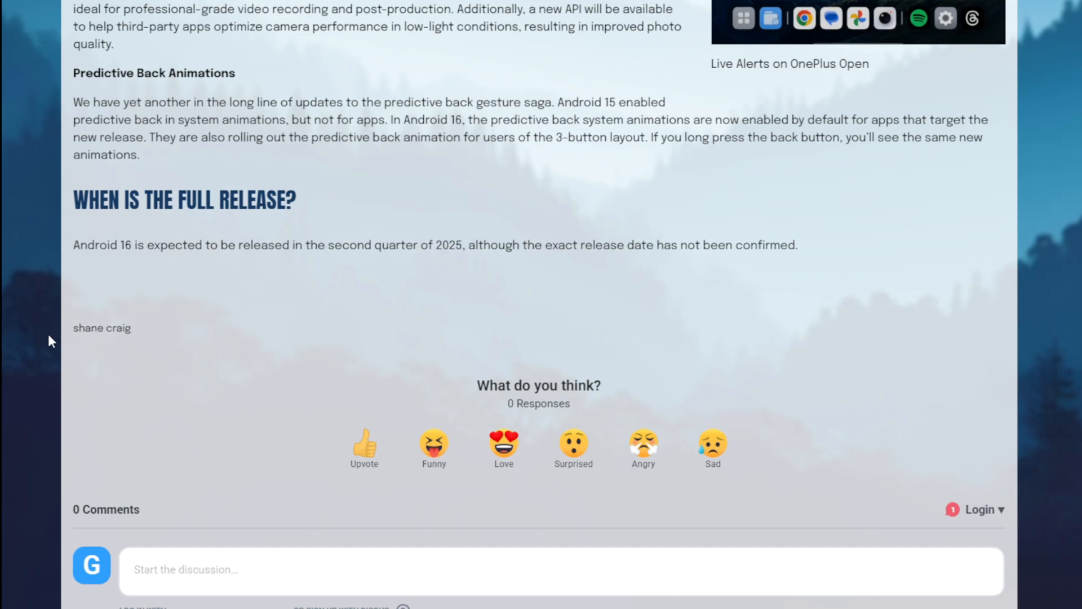
scroll(up, 3)
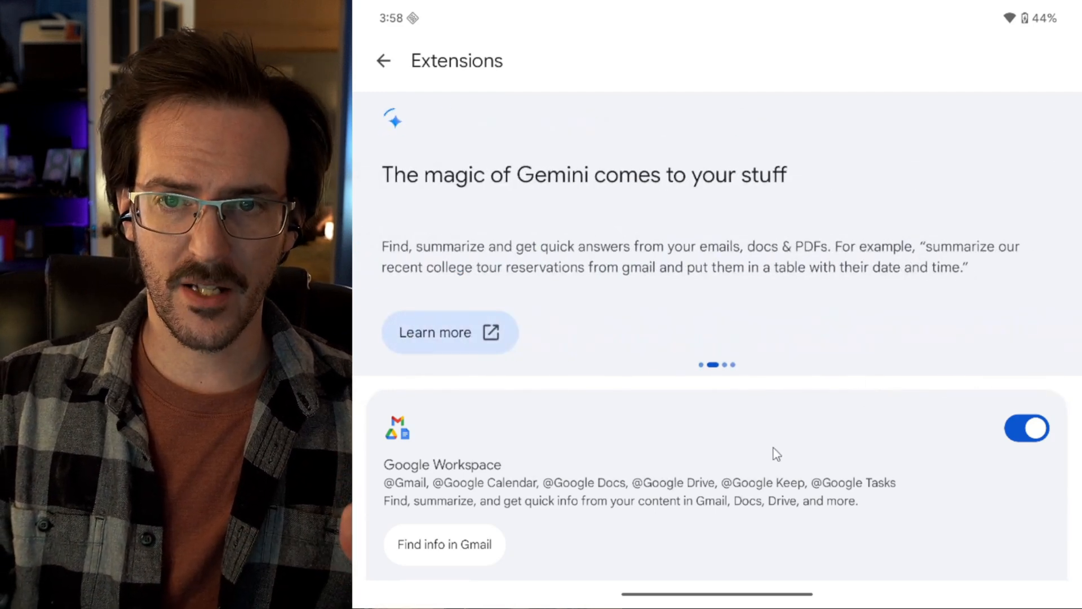
- Scroll the Gemini Extensions list past the banner to the enabled Google Workspace and Messages cards
scroll(down, 3)
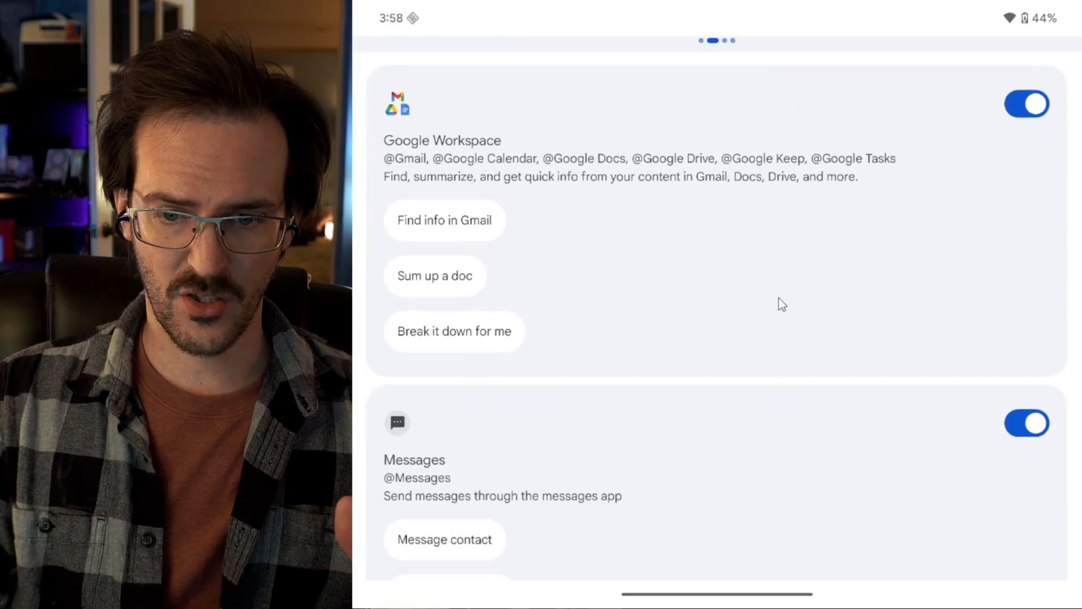
scroll(down, 3)
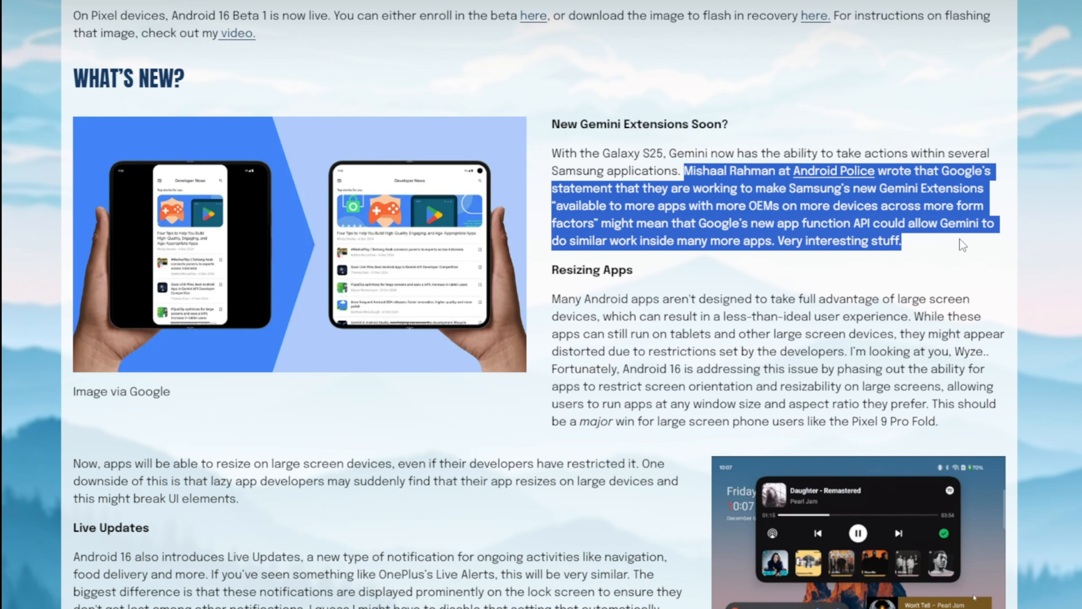
click(780, 228)
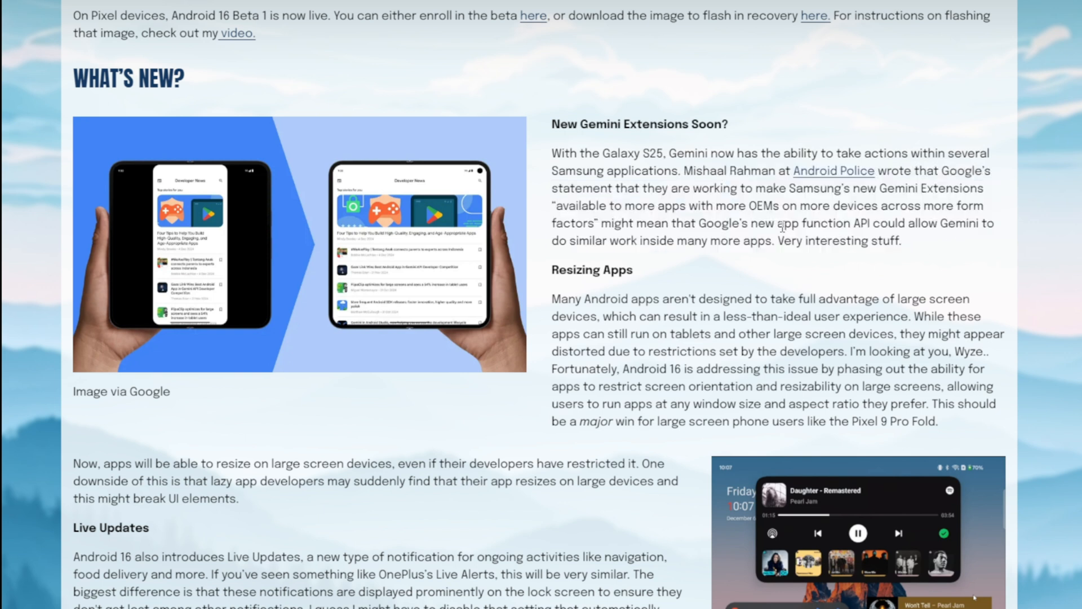
drag(776, 223, 861, 223)
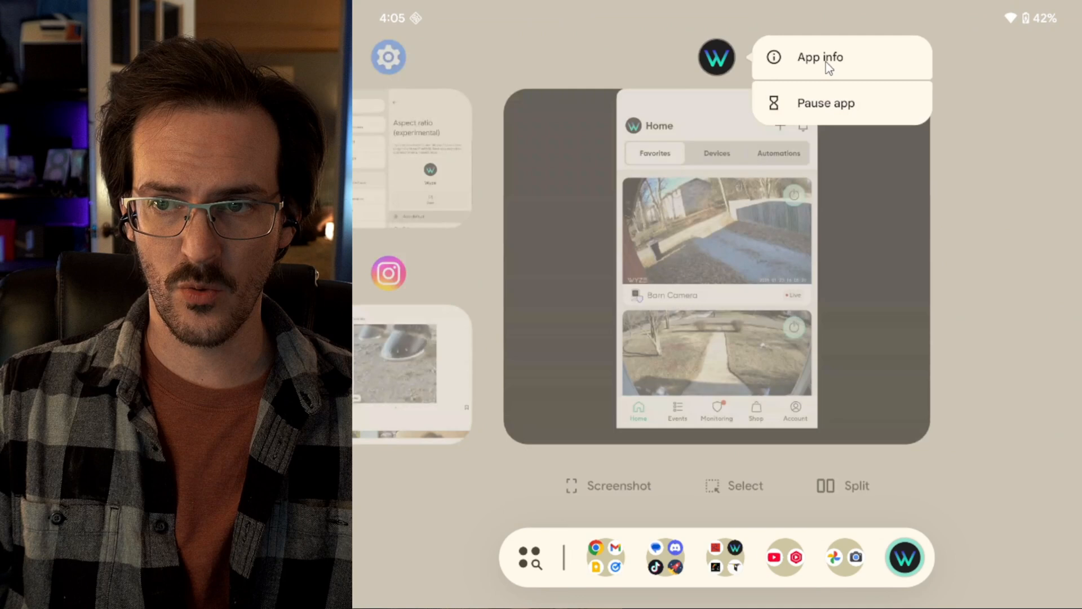
- From Recents, set Wyze's experimental aspect ratio to Full screen and launch it filling the unfolded display
click(820, 56)
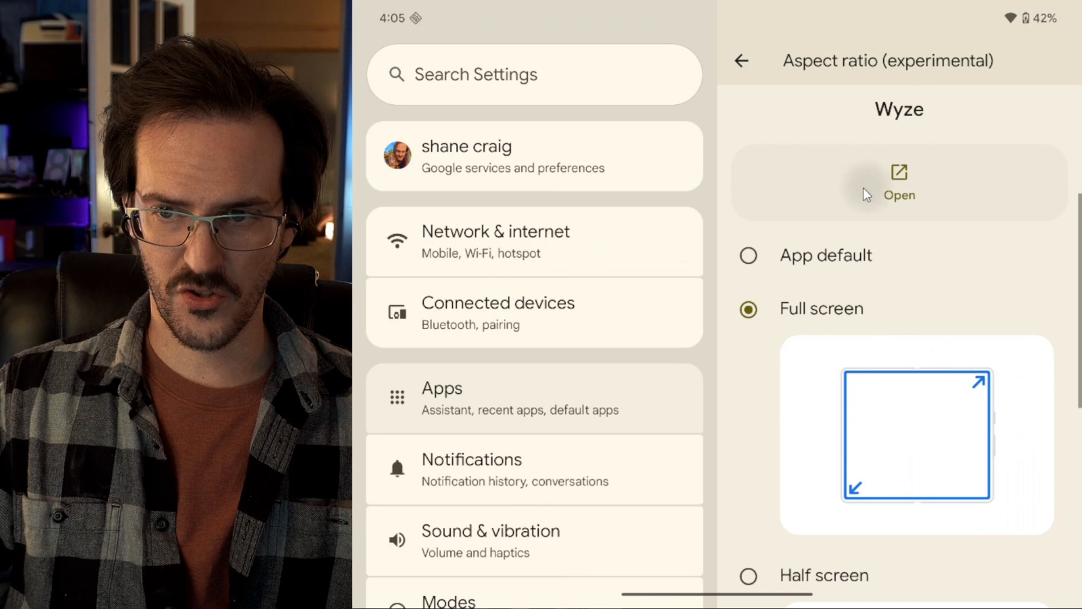
click(899, 182)
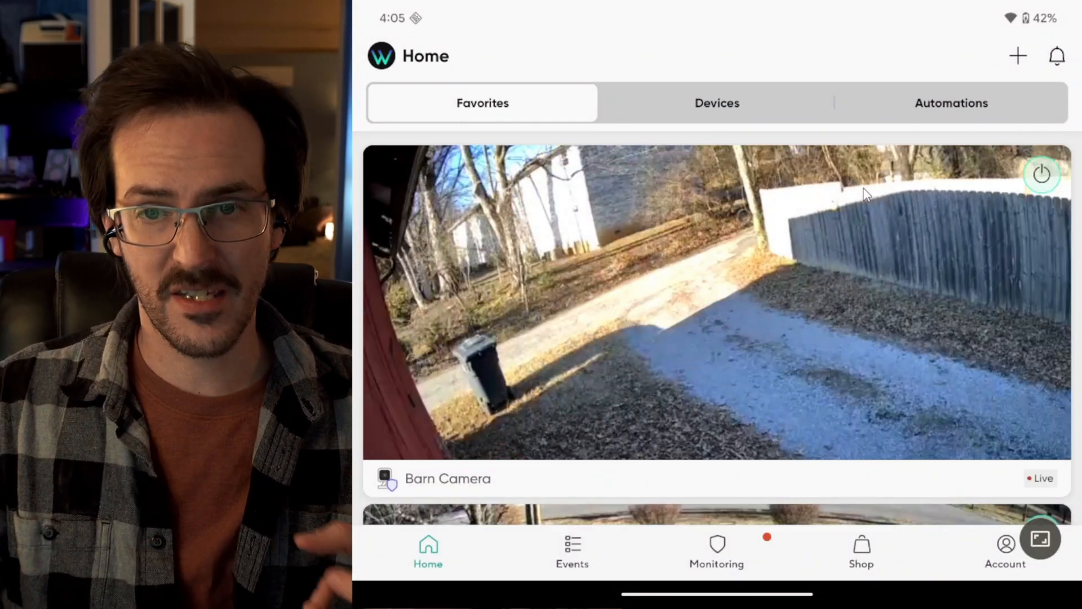
scroll(down, 3)
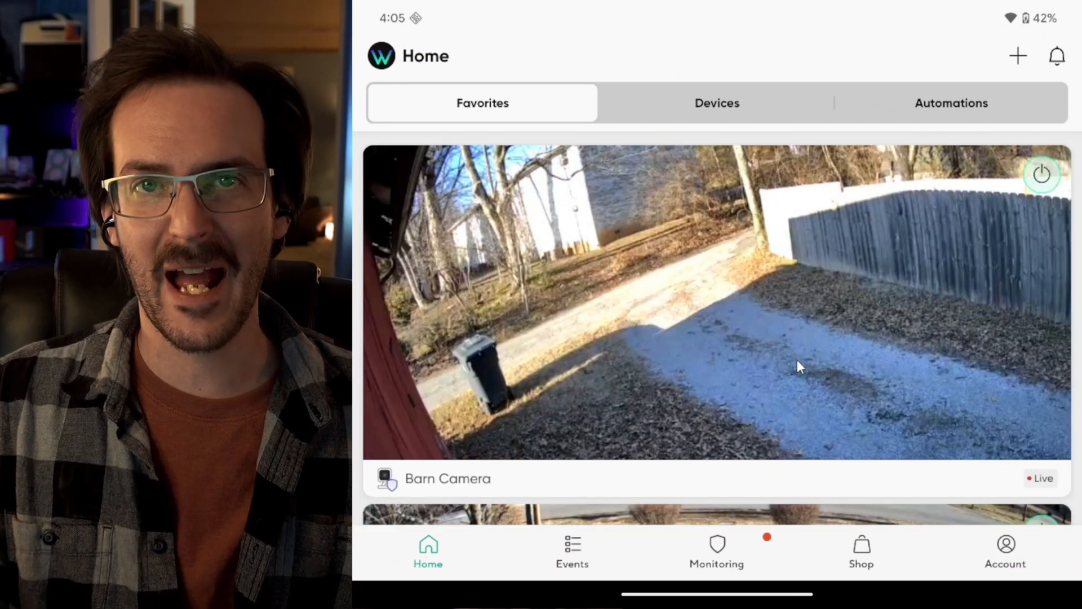
mouse_move(798, 351)
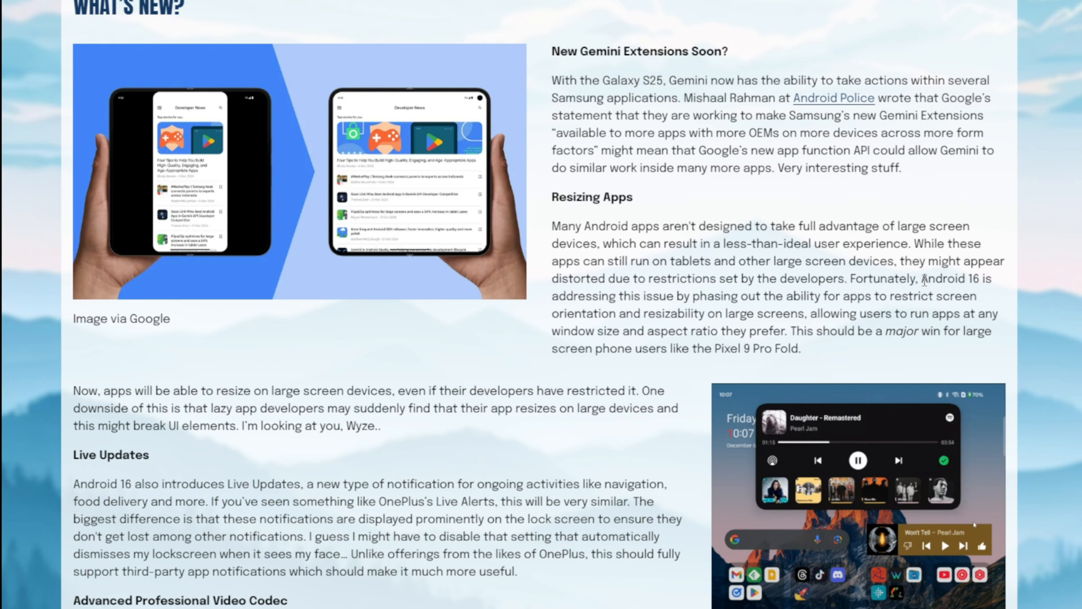
drag(920, 278, 799, 348)
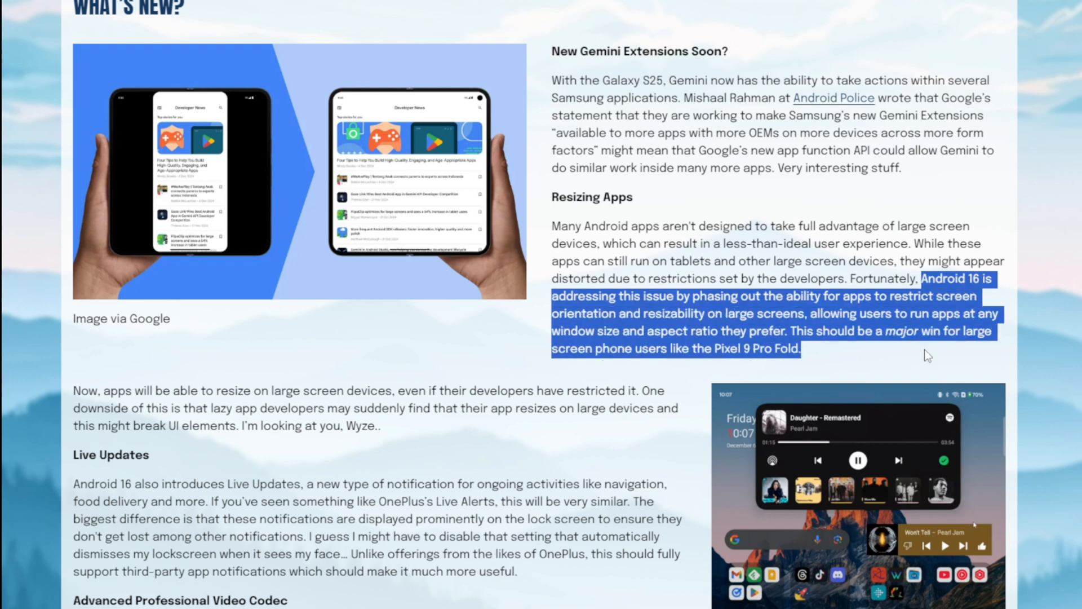
mouse_move(737, 332)
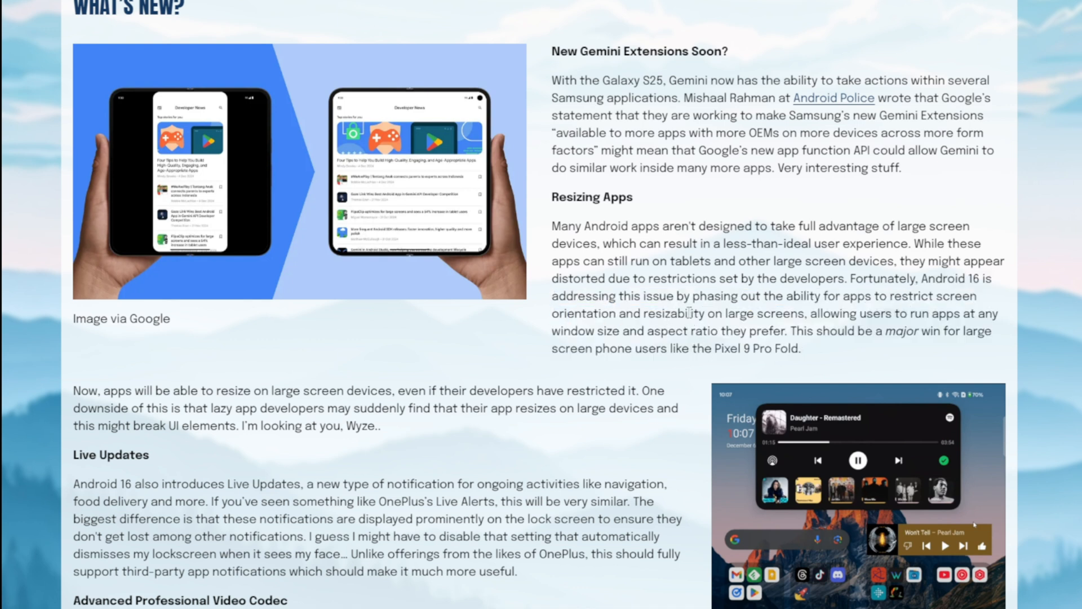
double_click(674, 314)
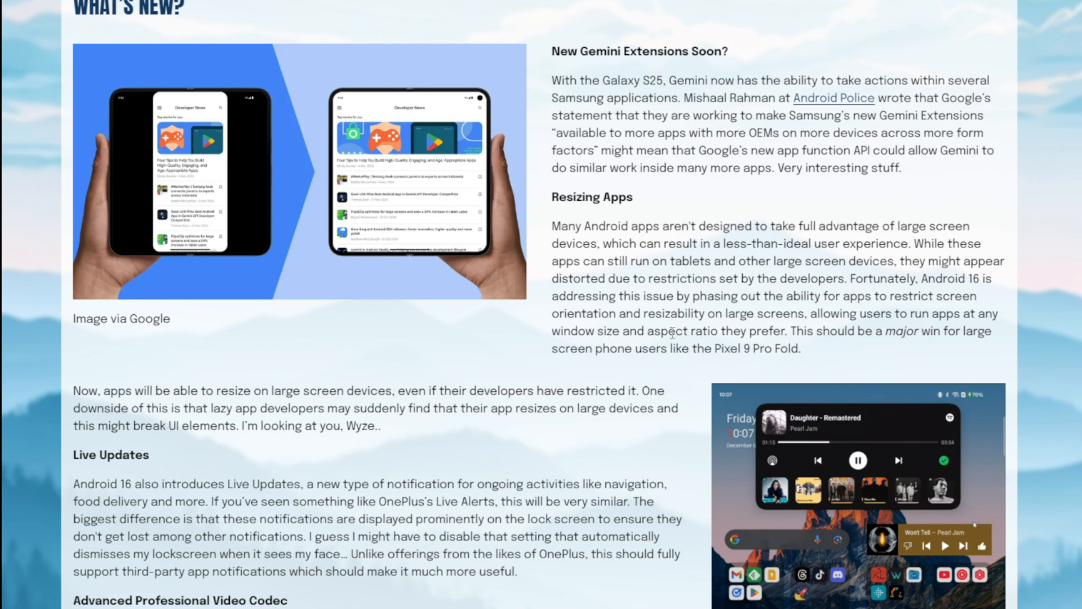
mouse_move(358, 301)
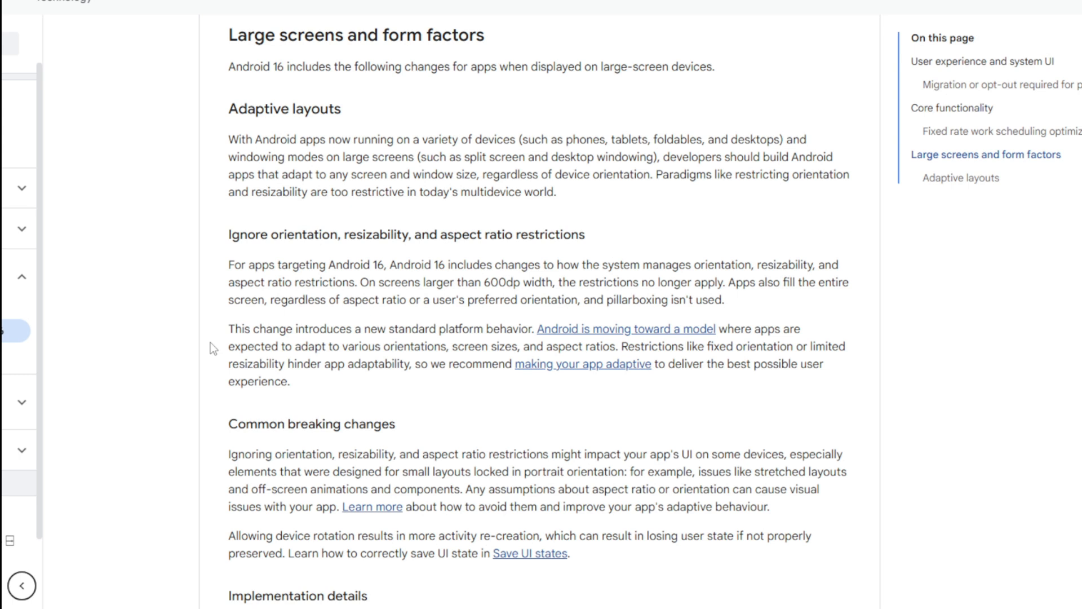
- Highlight the 'new standard platform behavior' paragraph on apps adapting to any screen size
drag(229, 328, 289, 382)
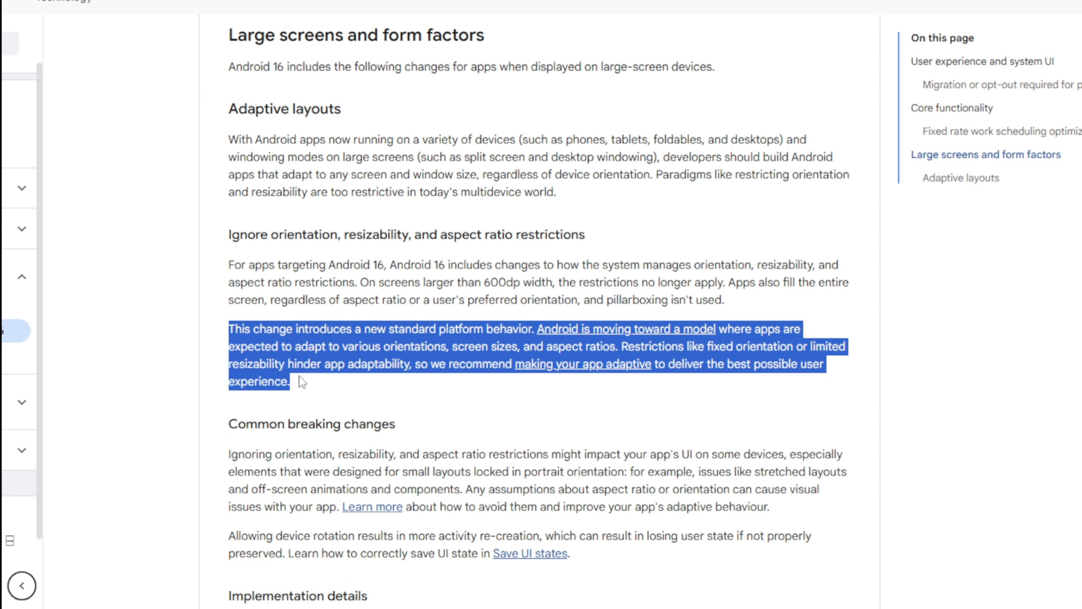
mouse_move(402, 393)
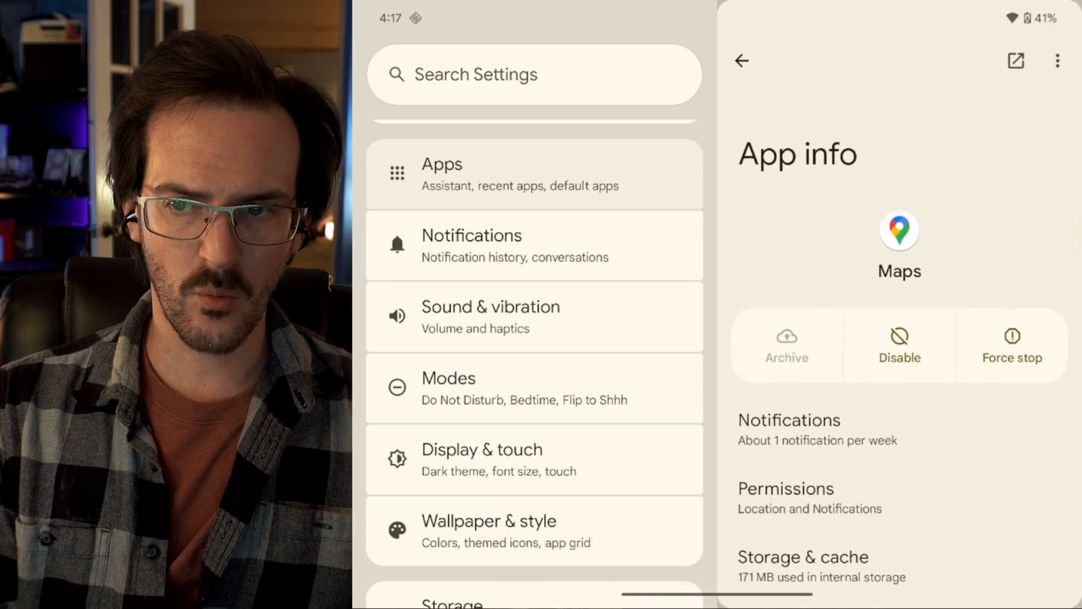
- Select Maps in Settings > Apps to show its App info page
click(741, 61)
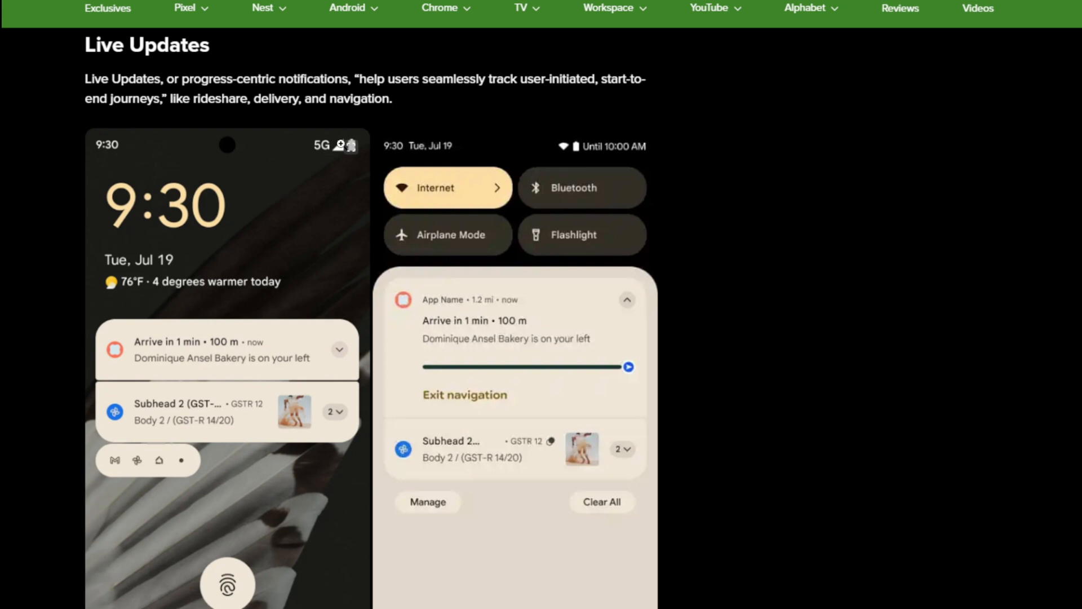
- Scroll the 9to5Google article to the Live Updates lock-screen and notification-shade mockups
scroll(down, 3)
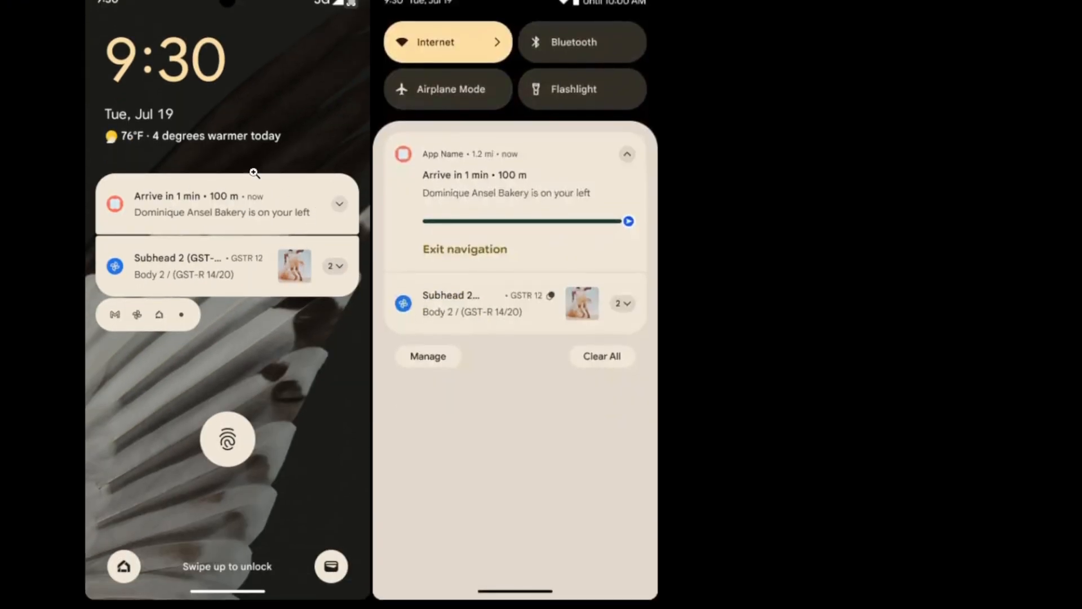
mouse_move(233, 223)
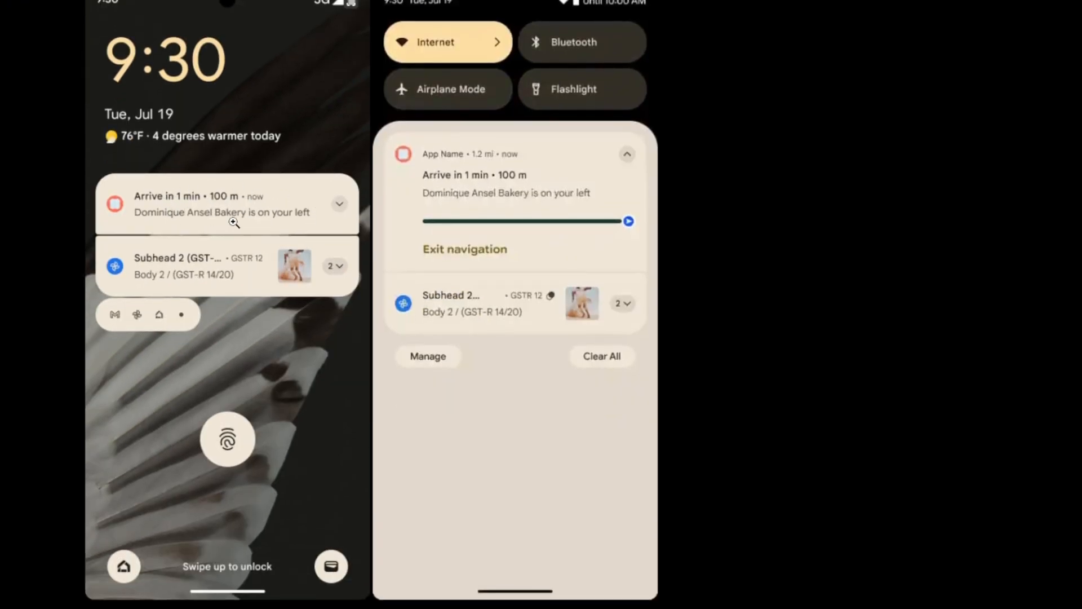
mouse_move(296, 195)
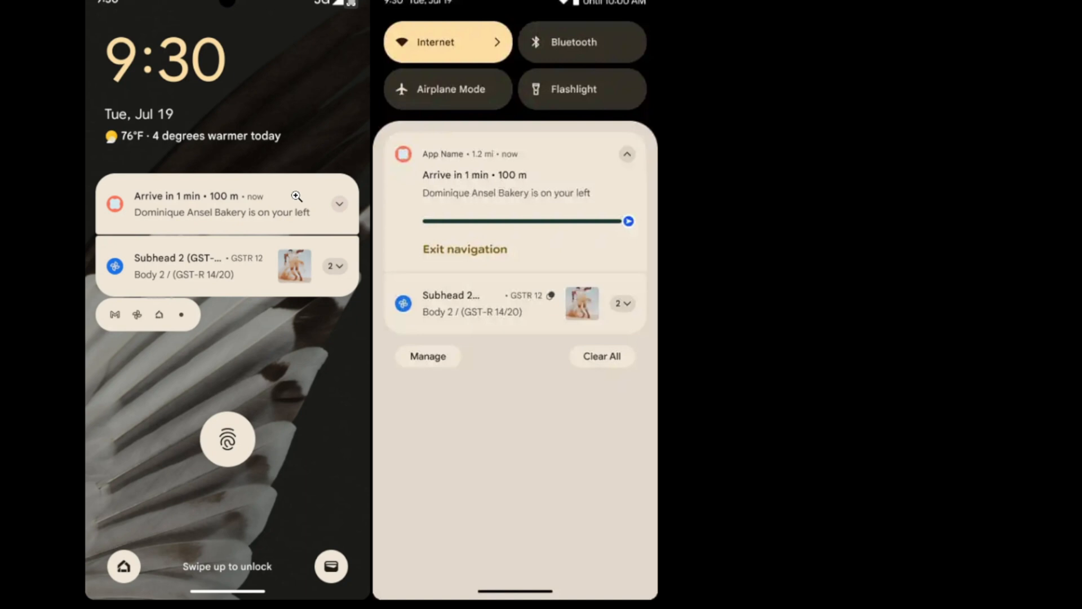
mouse_move(292, 207)
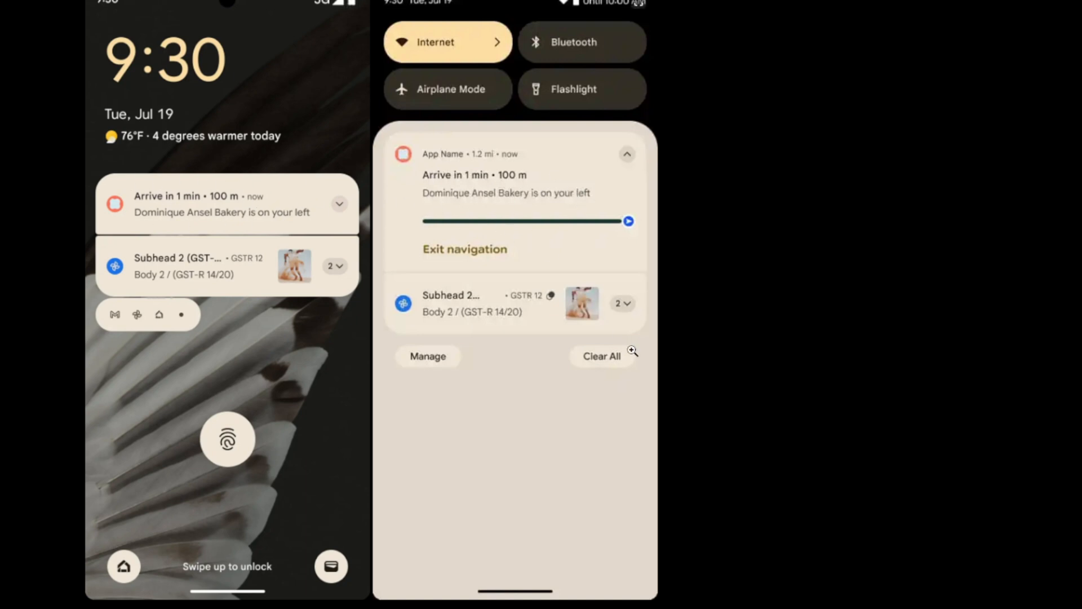
mouse_move(638, 359)
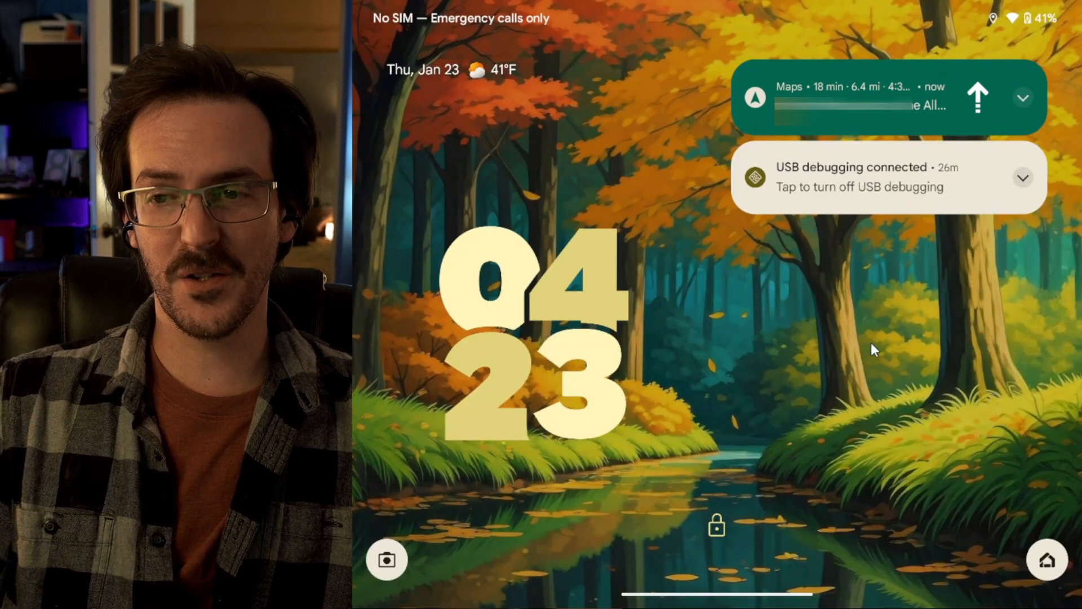
mouse_move(923, 351)
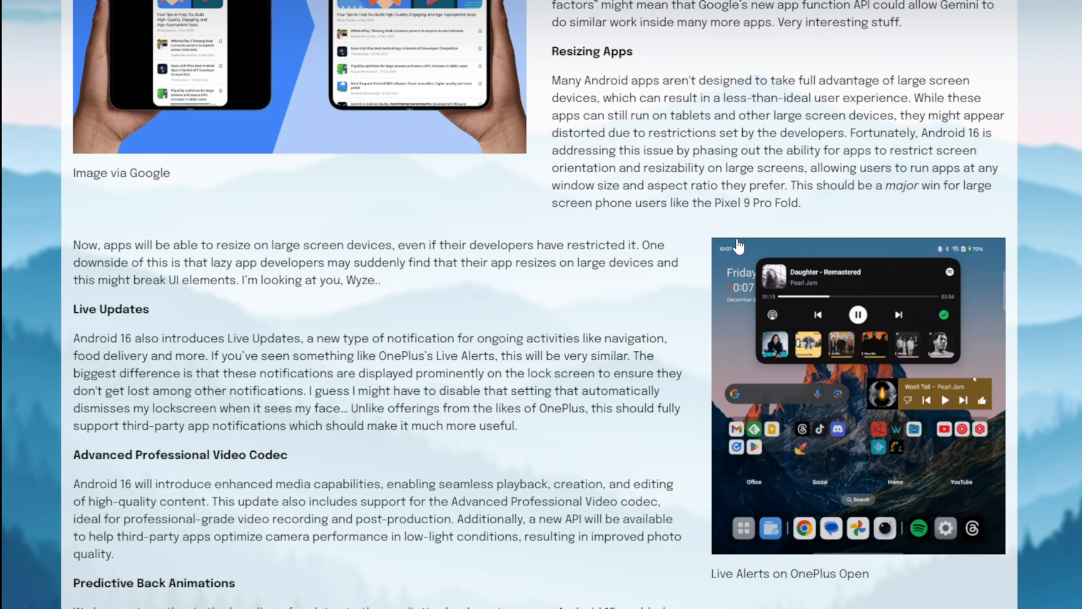
- Enlarge the 'Live Alerts on OnePlus Open' photo showing Pearl Jam playback alerts
click(857, 393)
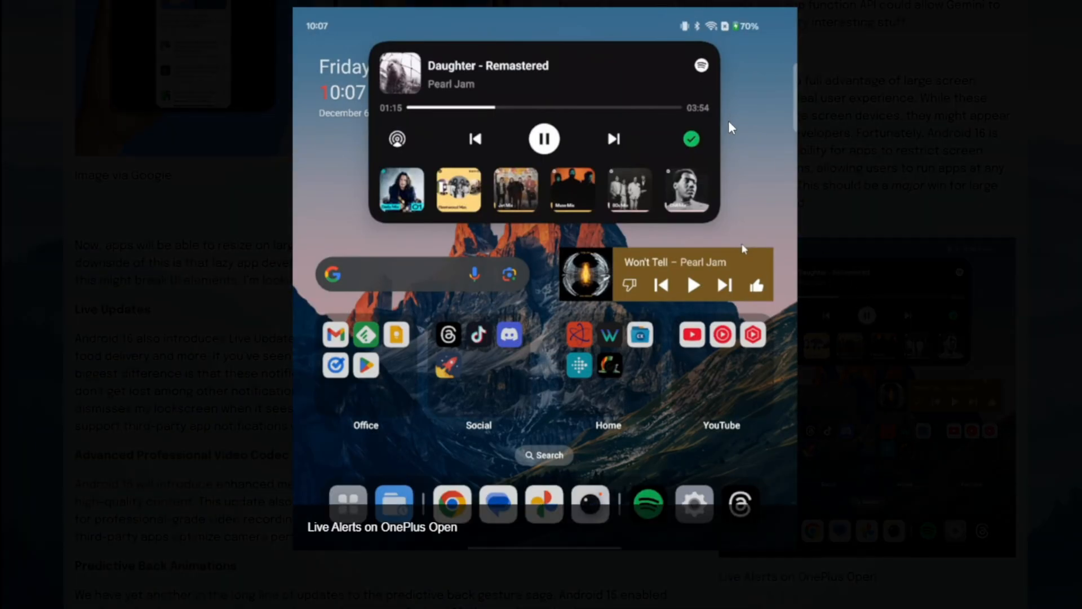
mouse_move(569, 26)
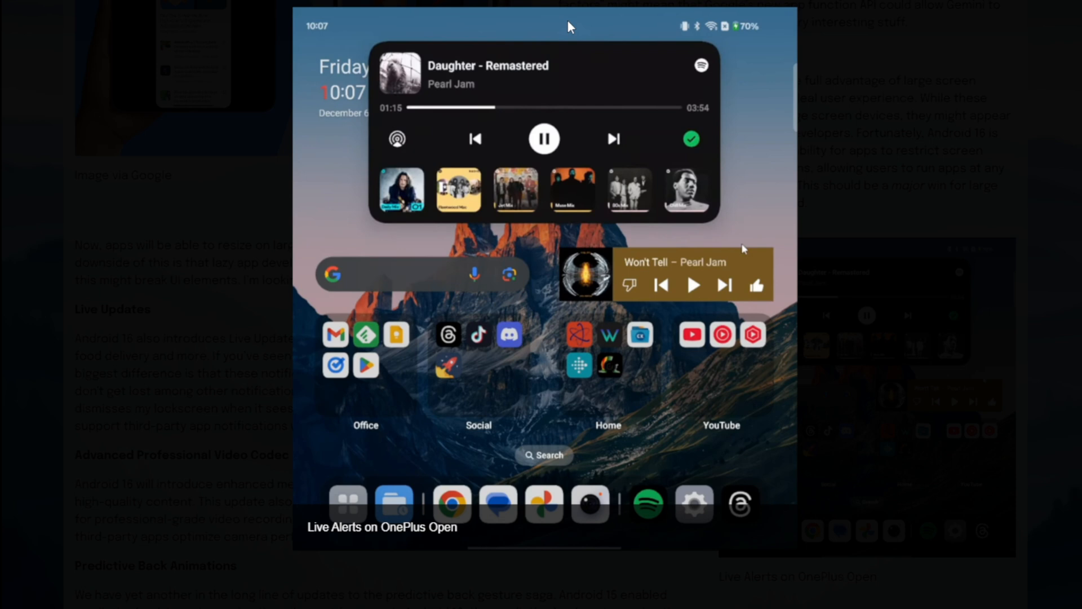
mouse_move(558, 56)
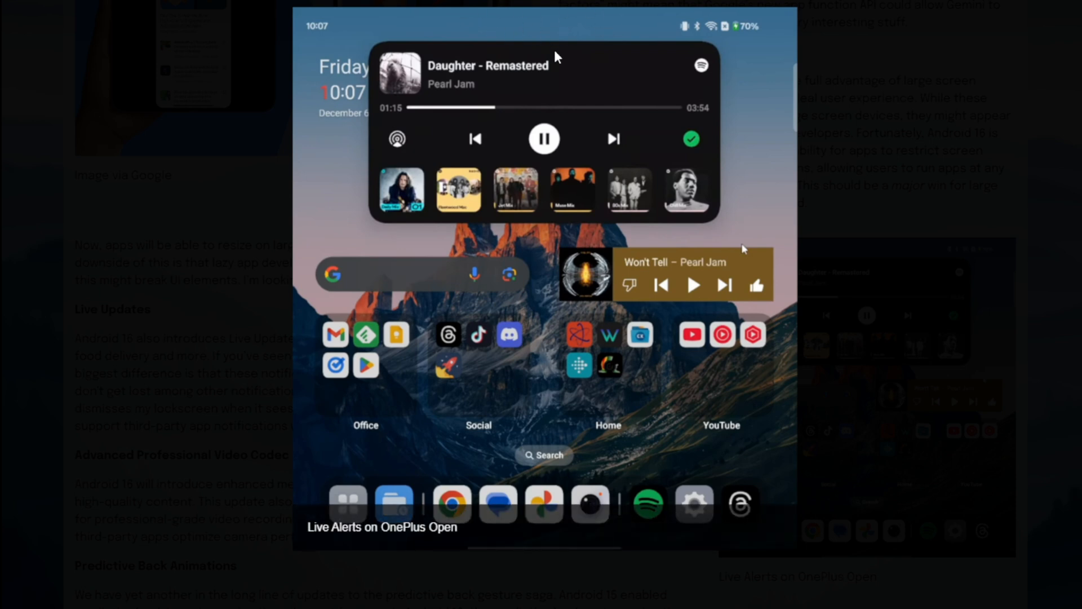
mouse_move(591, 142)
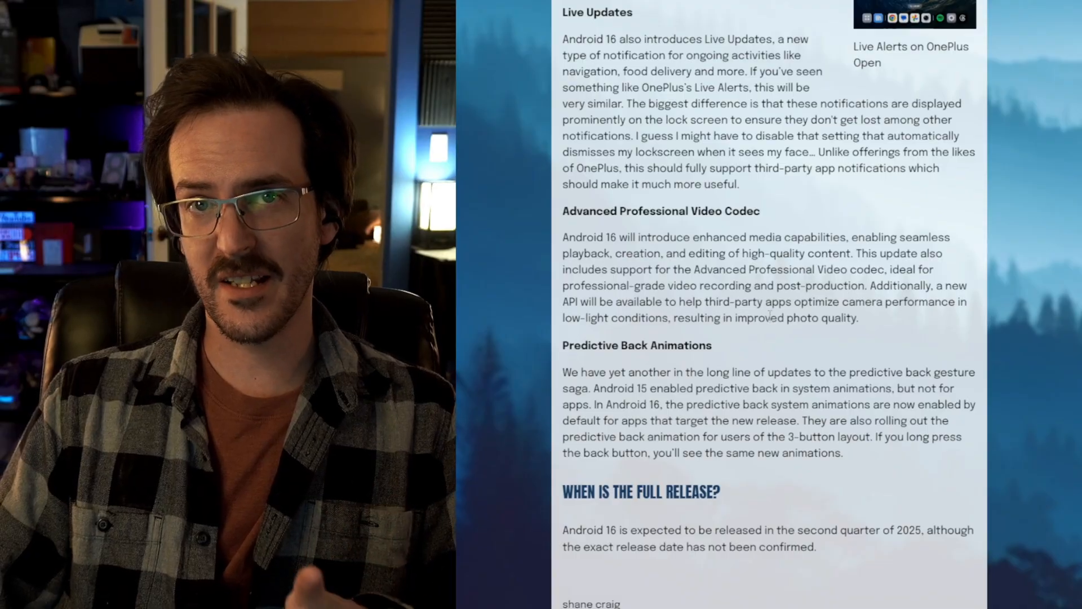
- Highlight the Advanced Professional Video codec phrase, then follow the 'here' link to the flash-a-factory-image page
drag(694, 270, 758, 270)
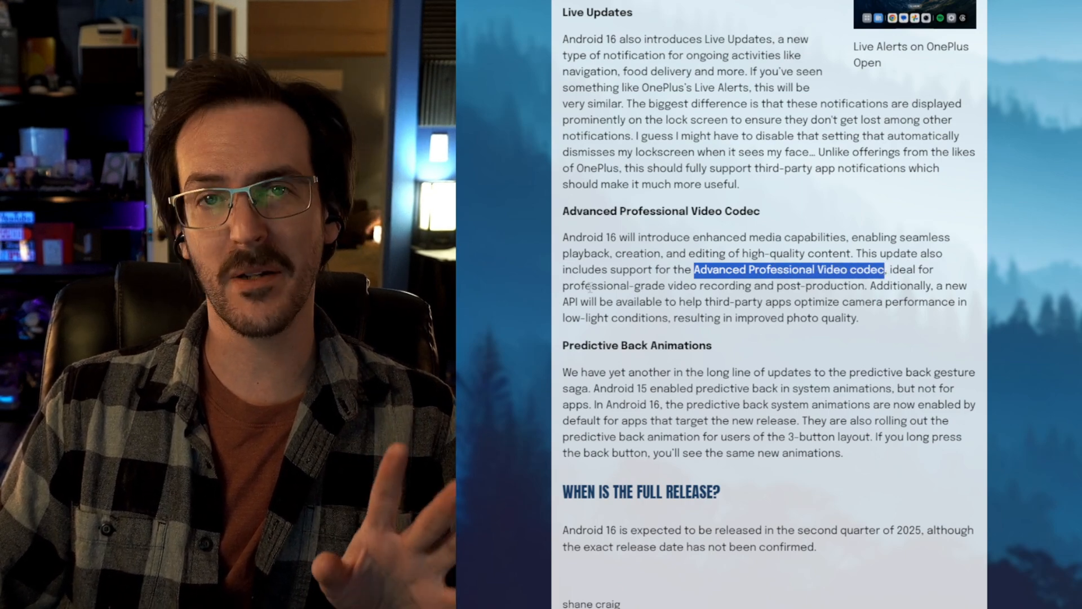
scroll(down, 3)
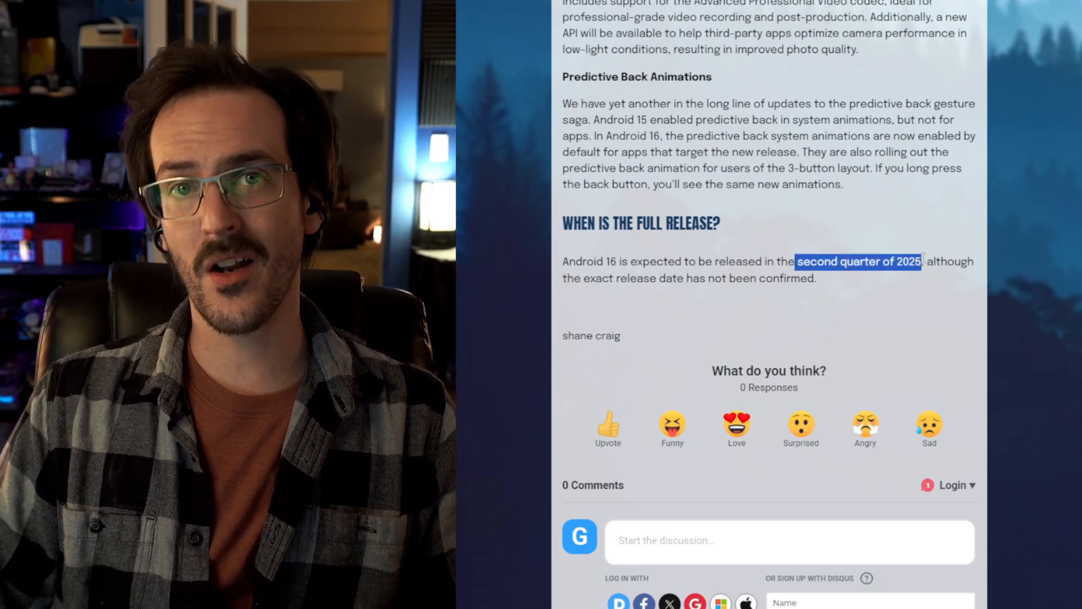
mouse_move(842, 324)
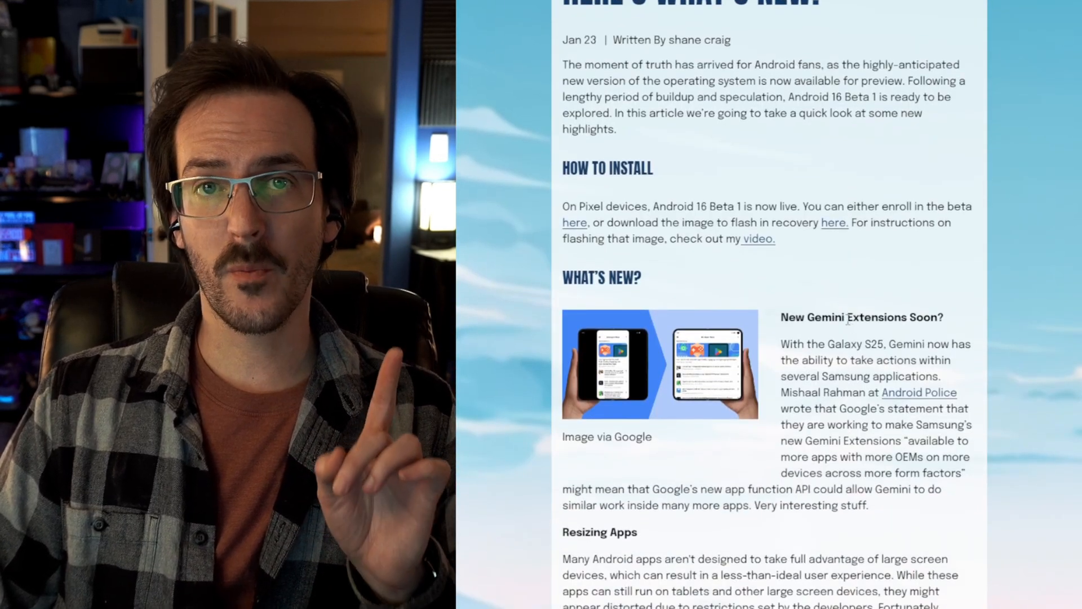
mouse_move(557, 239)
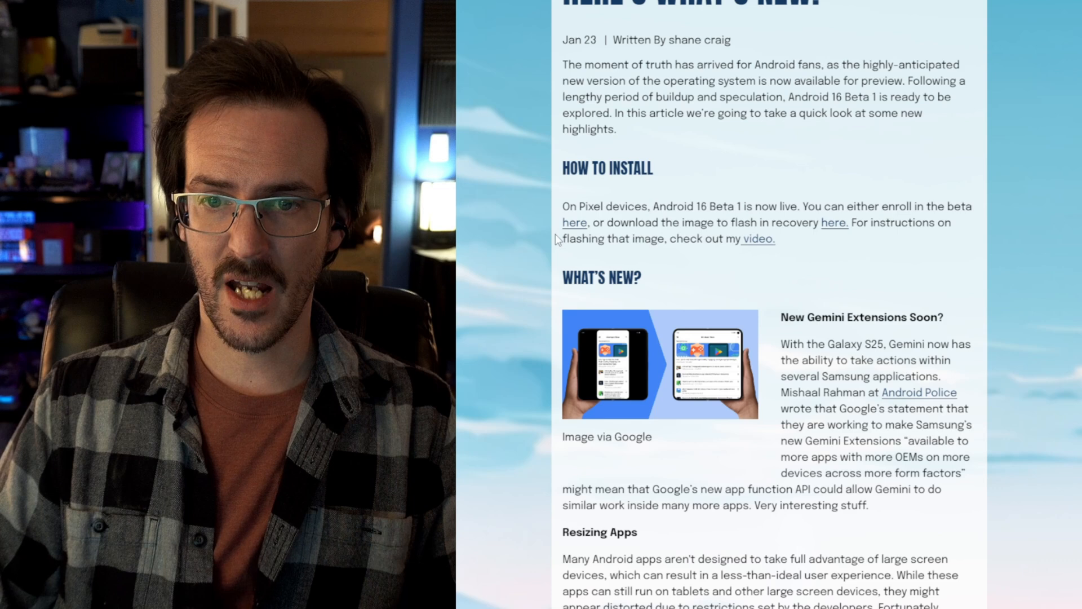
click(573, 222)
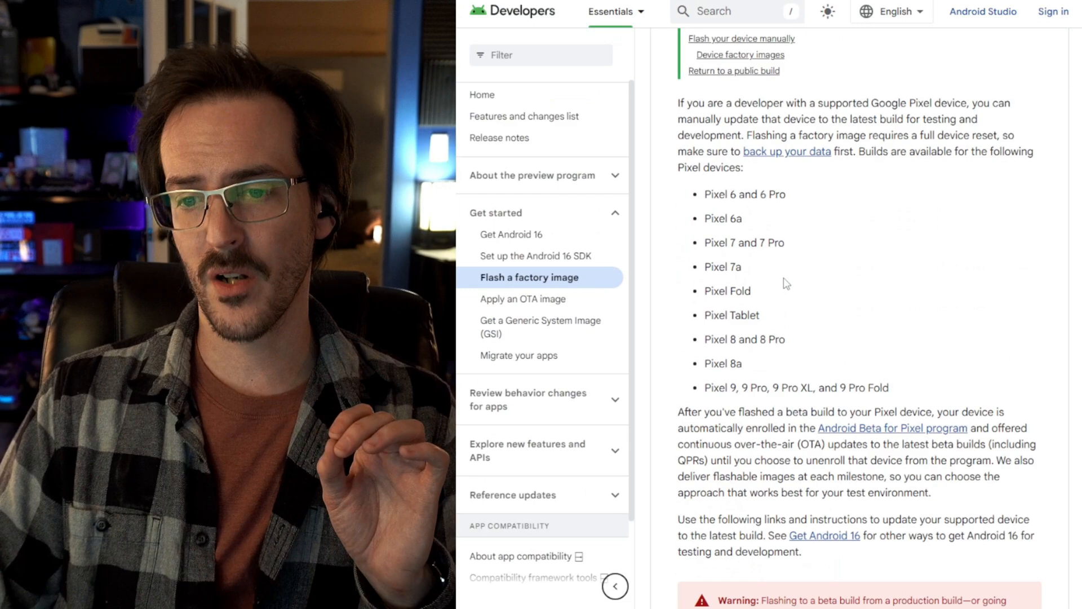
- Scroll to the Pixel factory image download table with checksums, including the Pixel Fold build
scroll(down, 3)
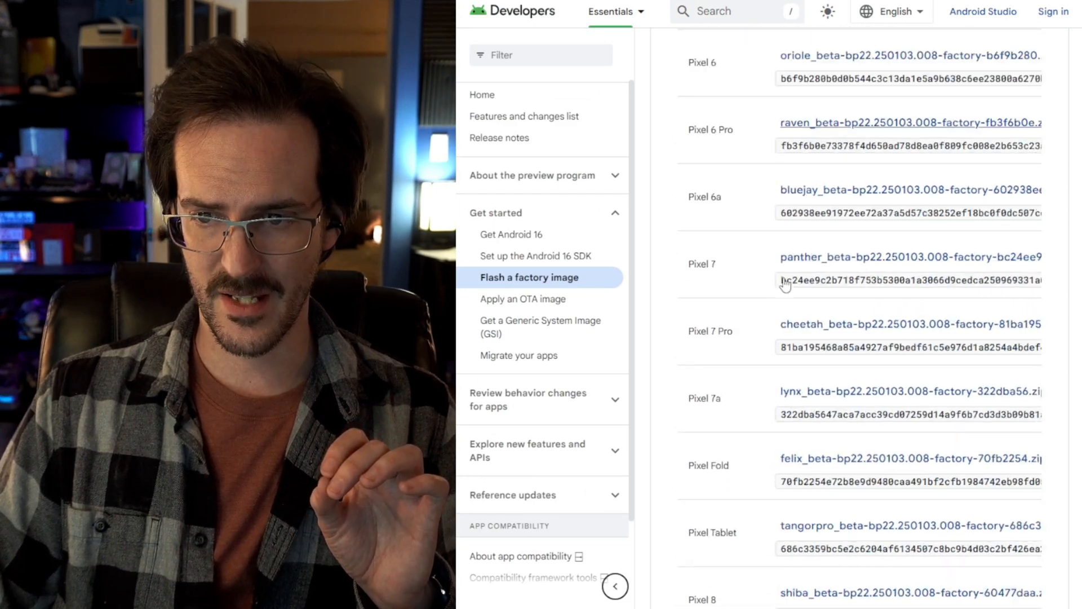